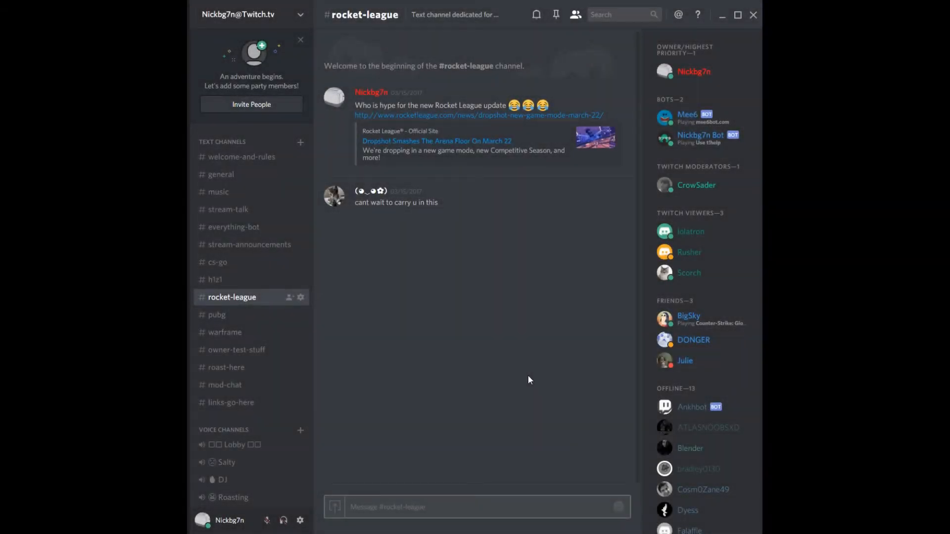
pyautogui.moveTo(556, 327)
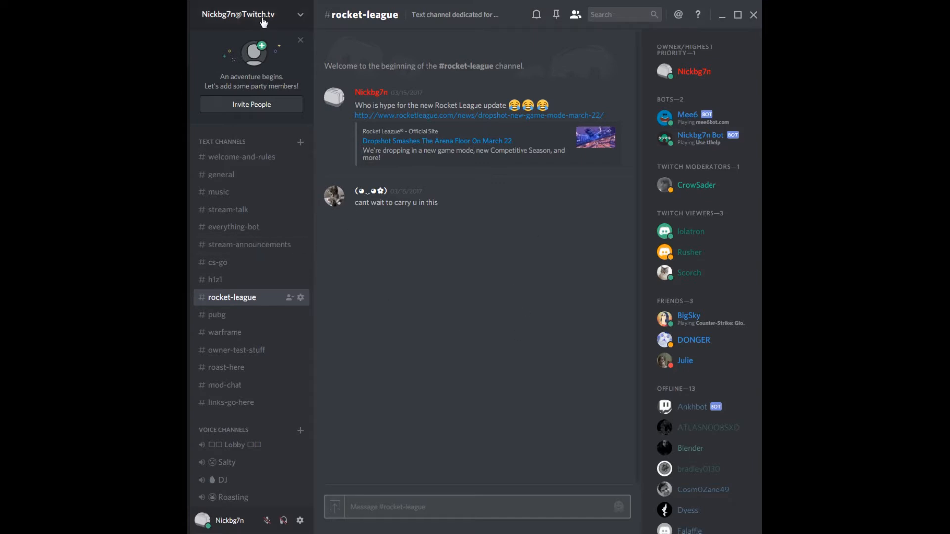
pyautogui.moveTo(301, 20)
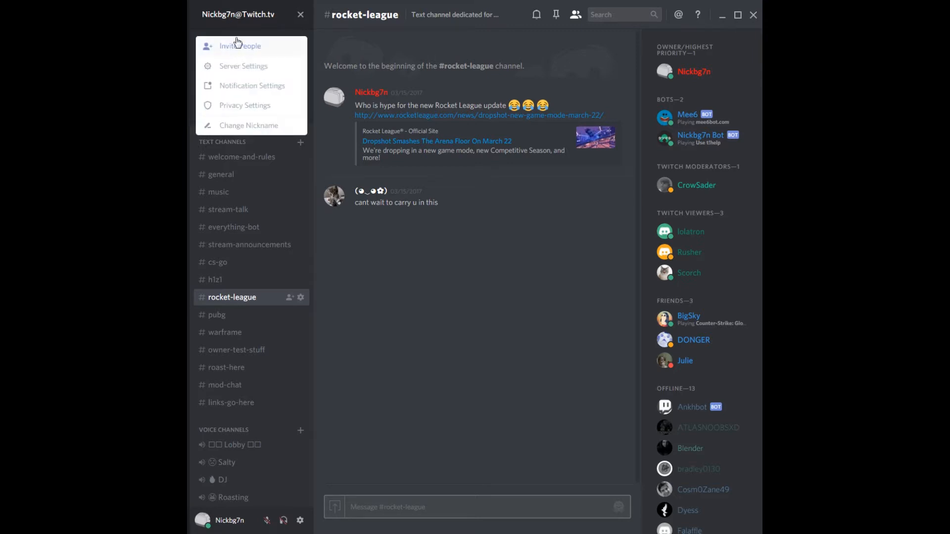
# Open Notification Settings and scroll the per-channel overrides, confirming each is mentions only
pyautogui.click(253, 86)
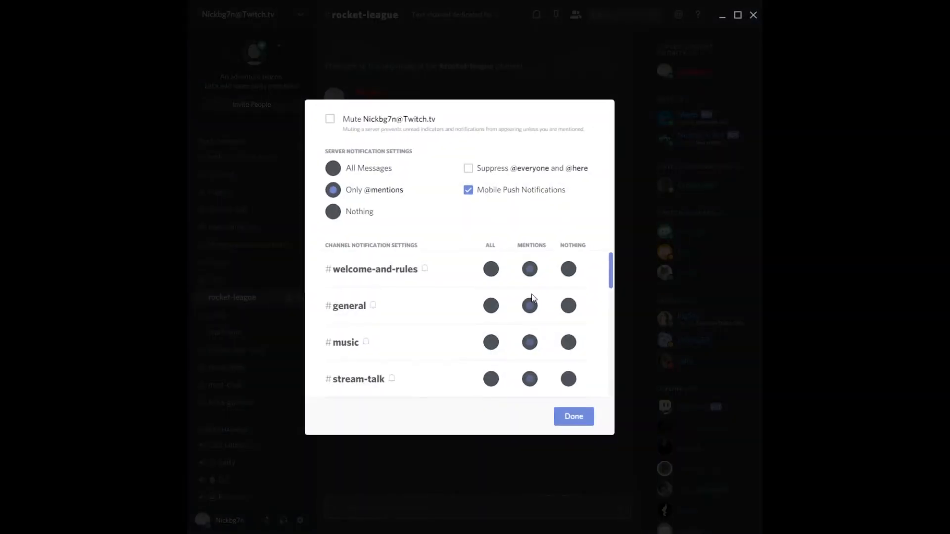
pyautogui.scroll(-3)
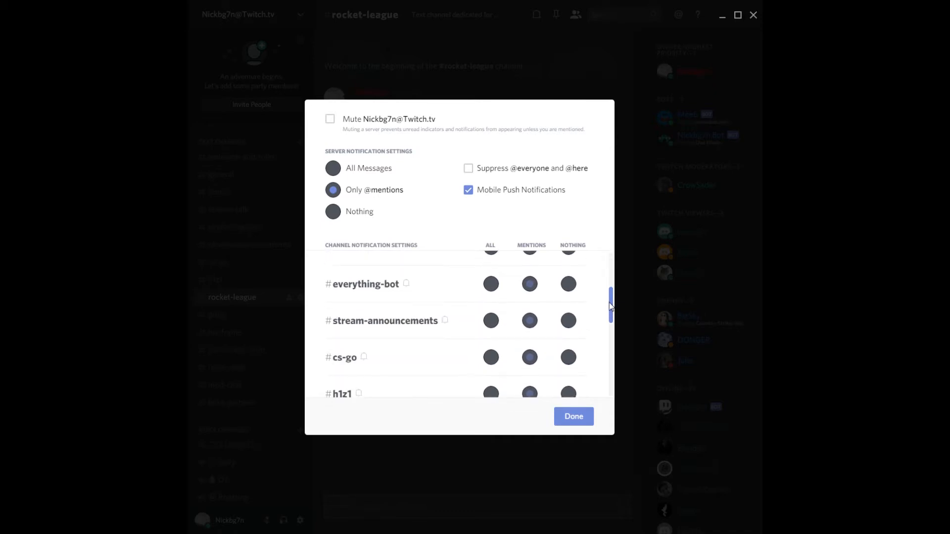
pyautogui.scroll(3)
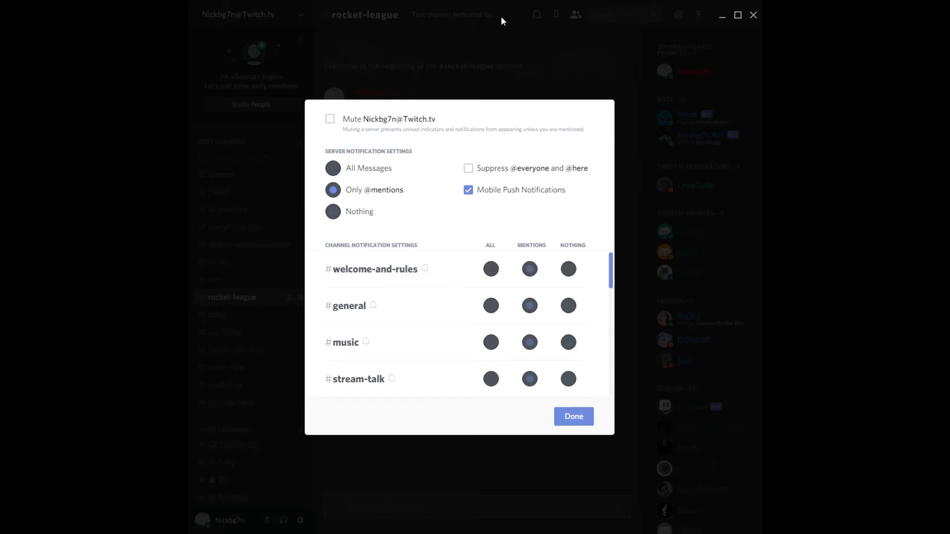
pyautogui.moveTo(425, 268)
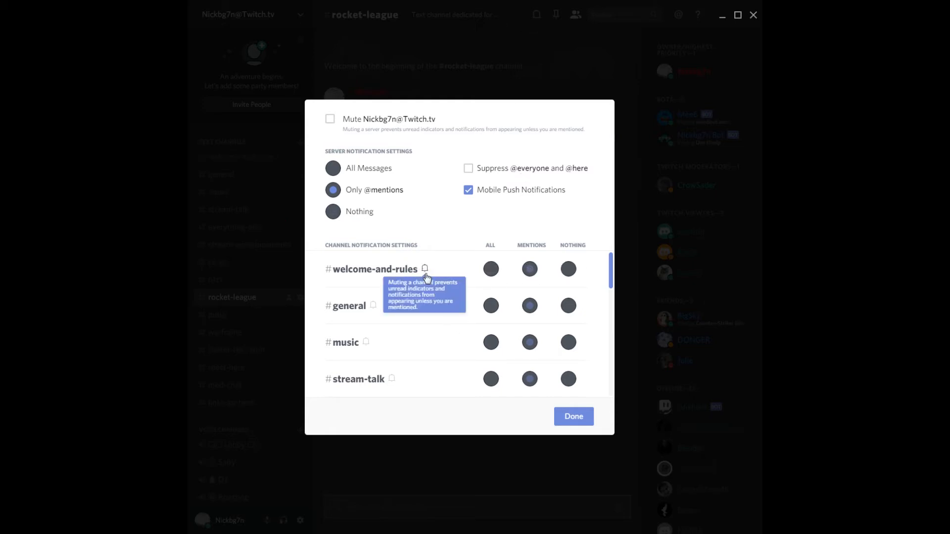
pyautogui.click(491, 270)
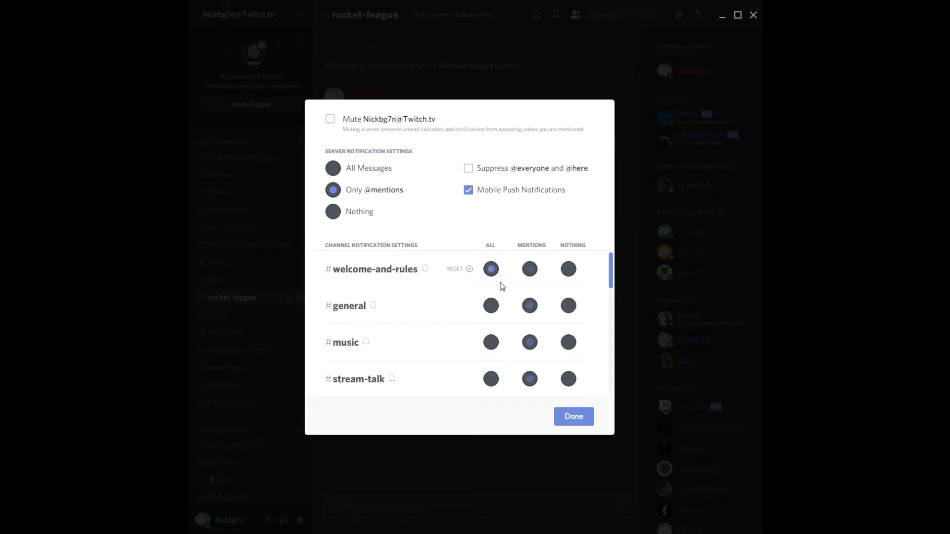
pyautogui.click(529, 270)
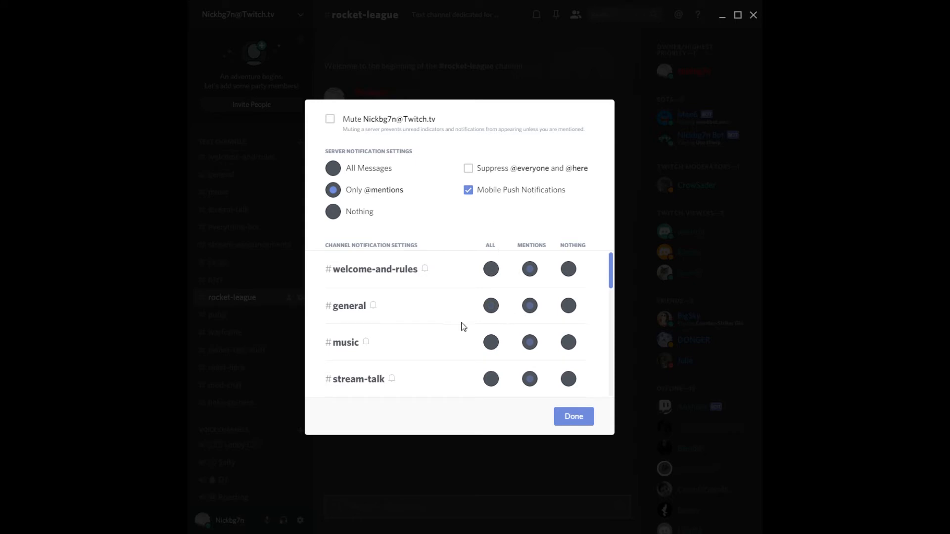
pyautogui.moveTo(442, 265)
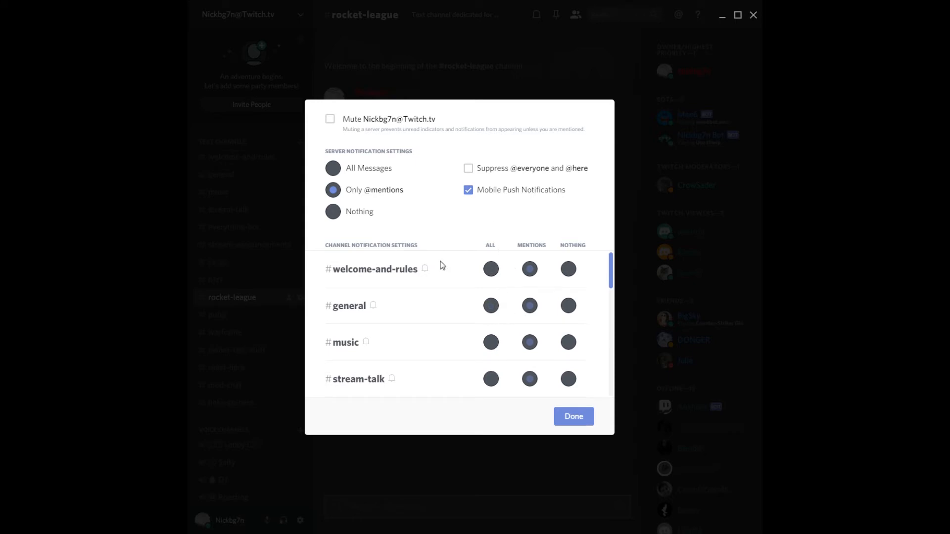
pyautogui.moveTo(529, 273)
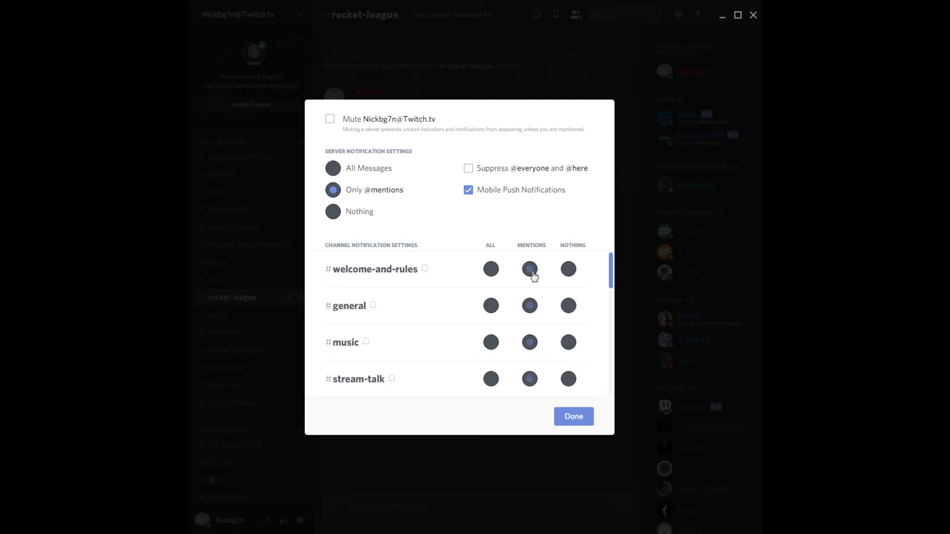
pyautogui.moveTo(590, 271)
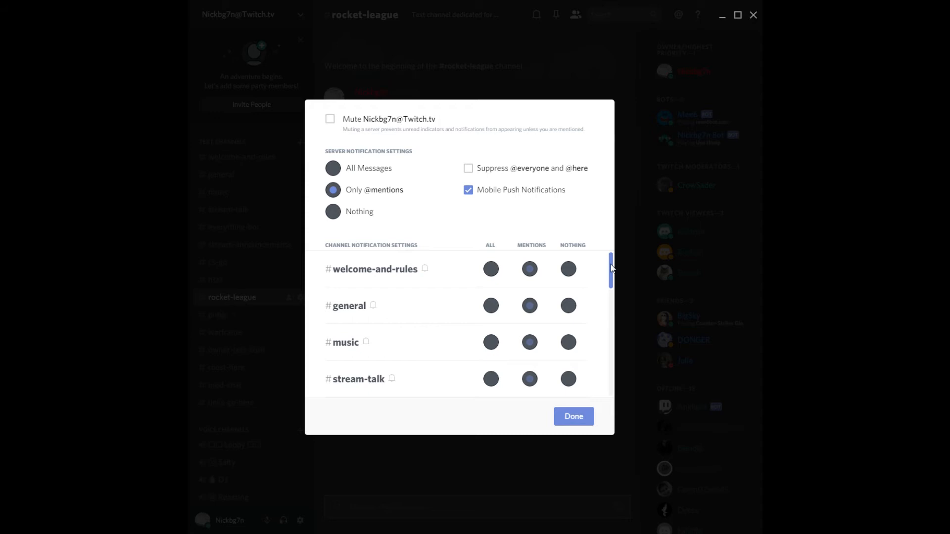
pyautogui.scroll(-3)
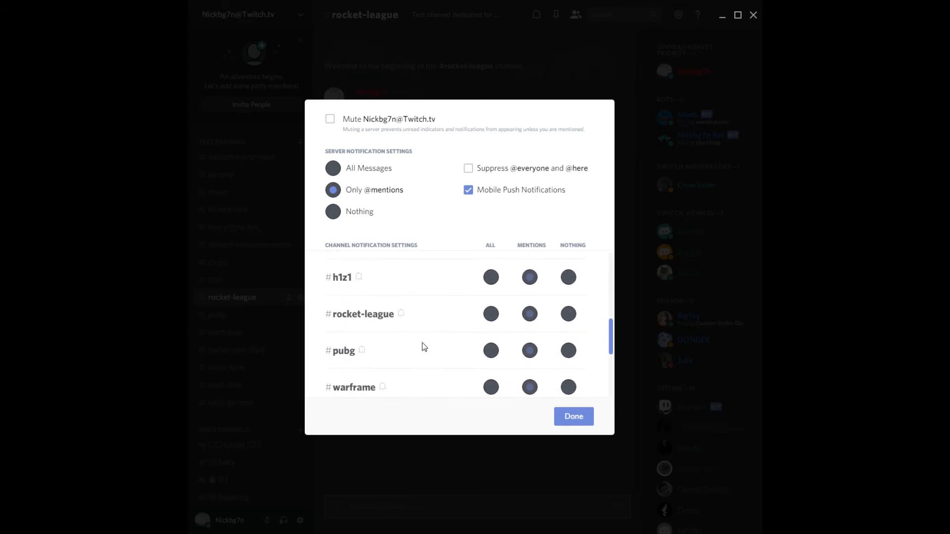
pyautogui.click(491, 314)
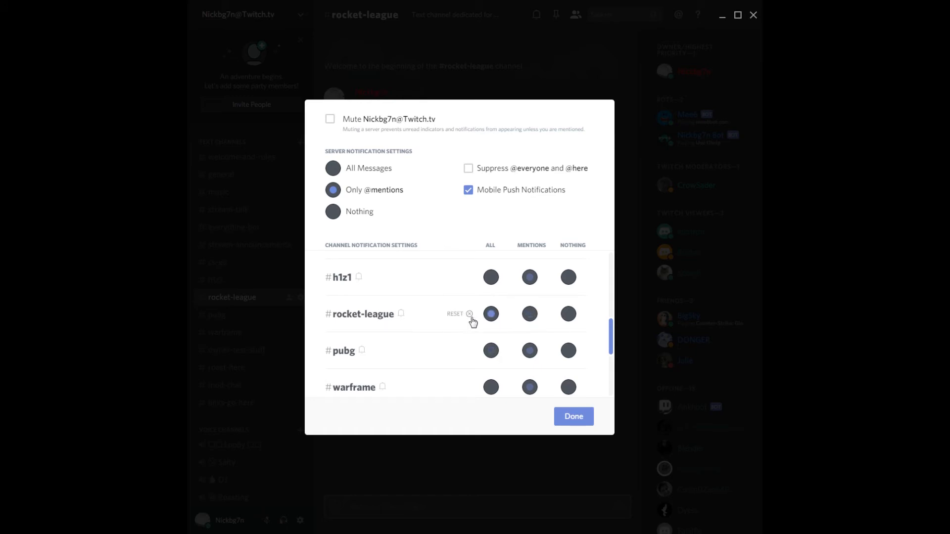
pyautogui.click(568, 314)
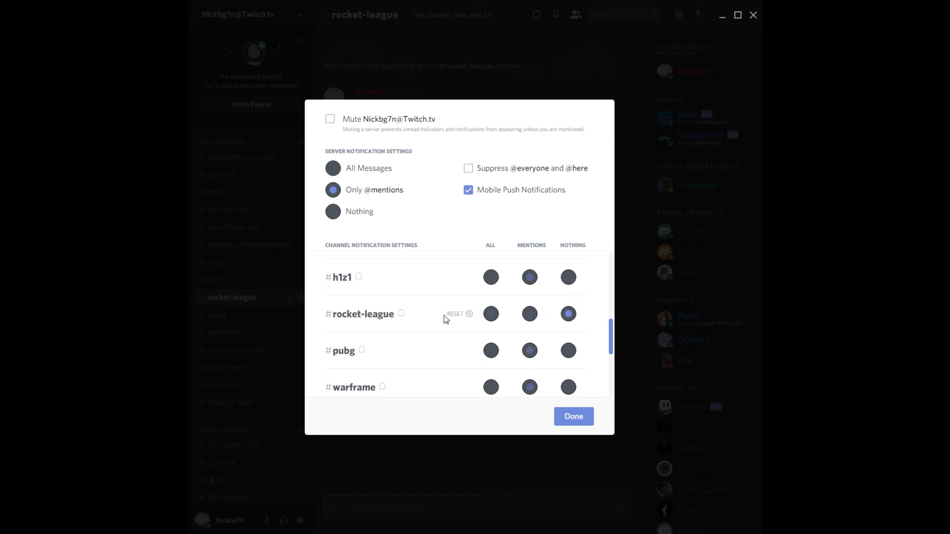
pyautogui.click(469, 314)
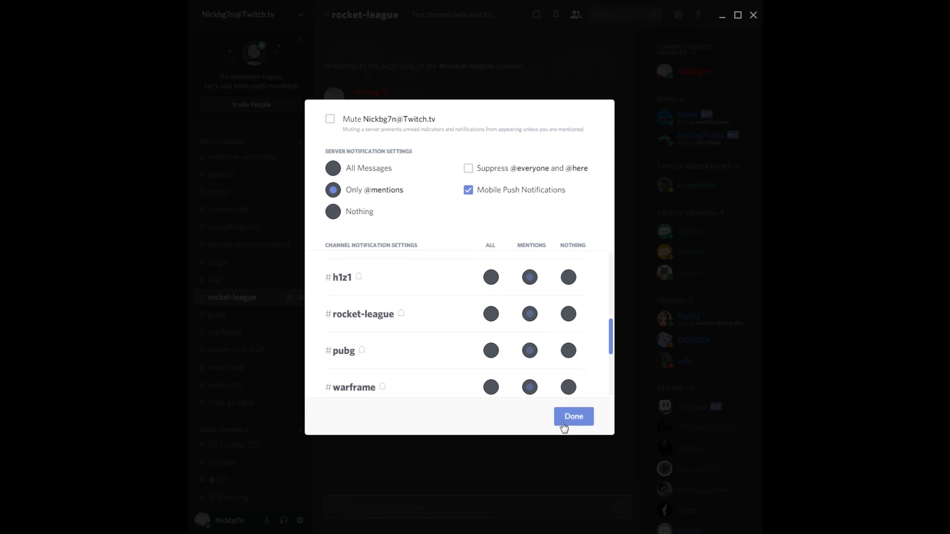
# Click Done to close notification settings and return to the rocket-league channel
pyautogui.click(573, 416)
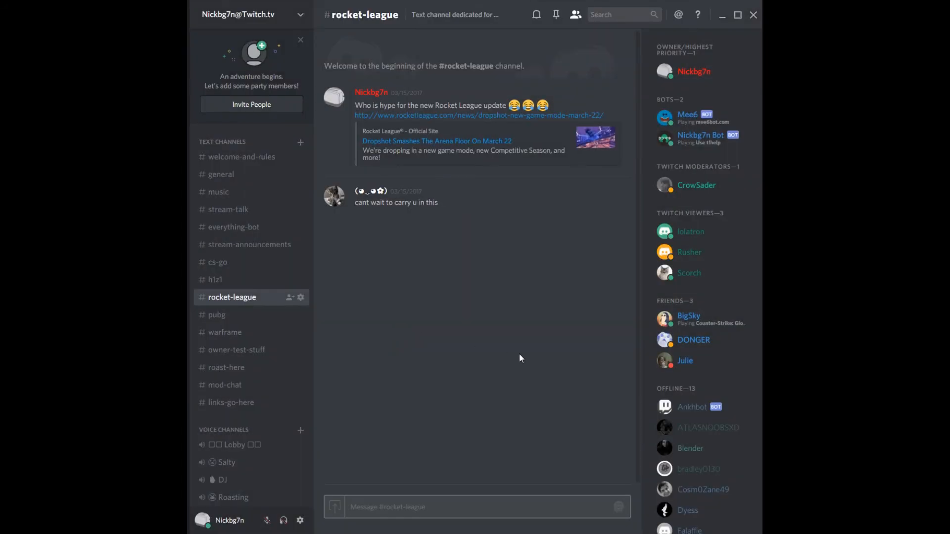
pyautogui.moveTo(557, 286)
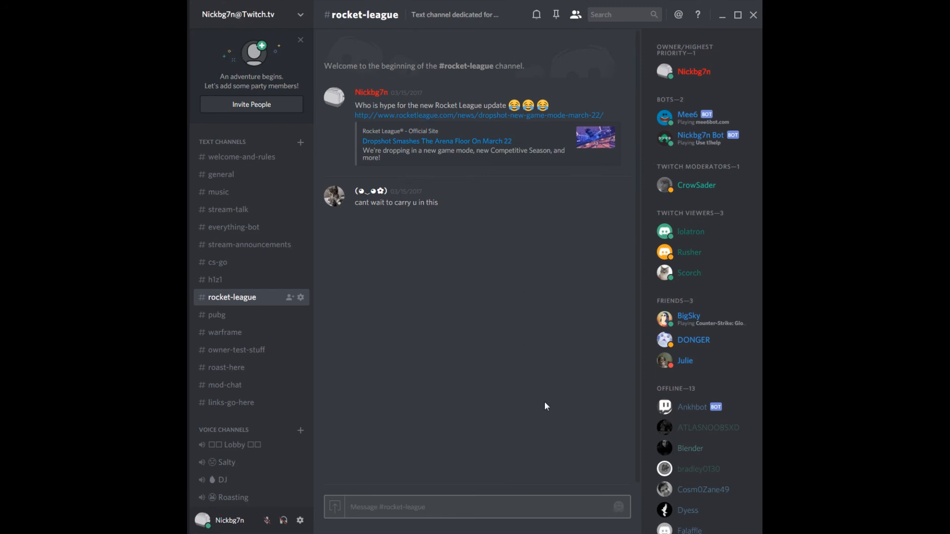
pyautogui.moveTo(580, 197)
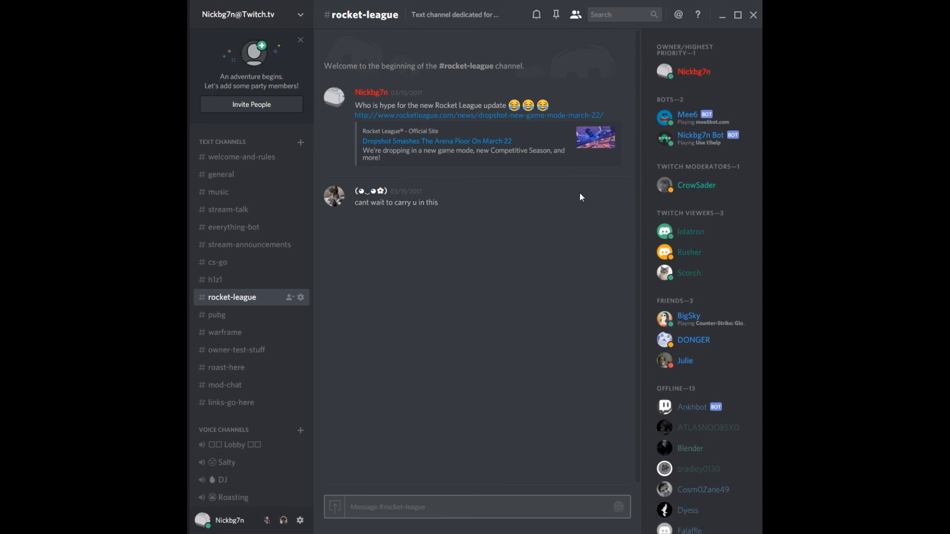
pyautogui.moveTo(617, 112)
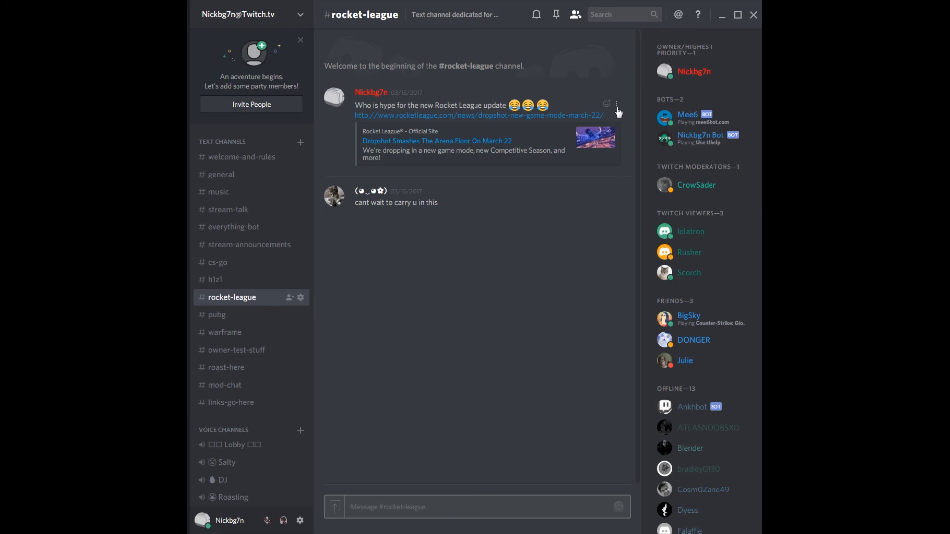
pyautogui.moveTo(556, 179)
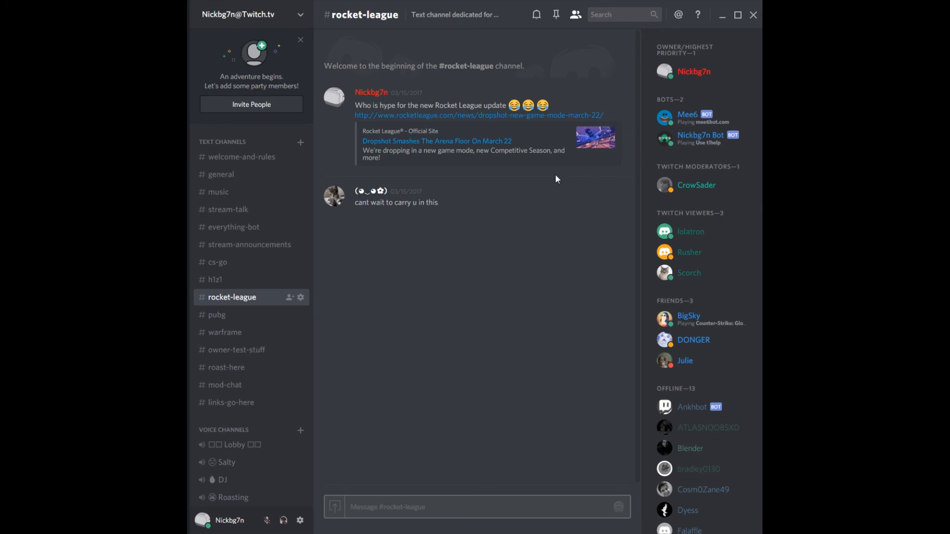